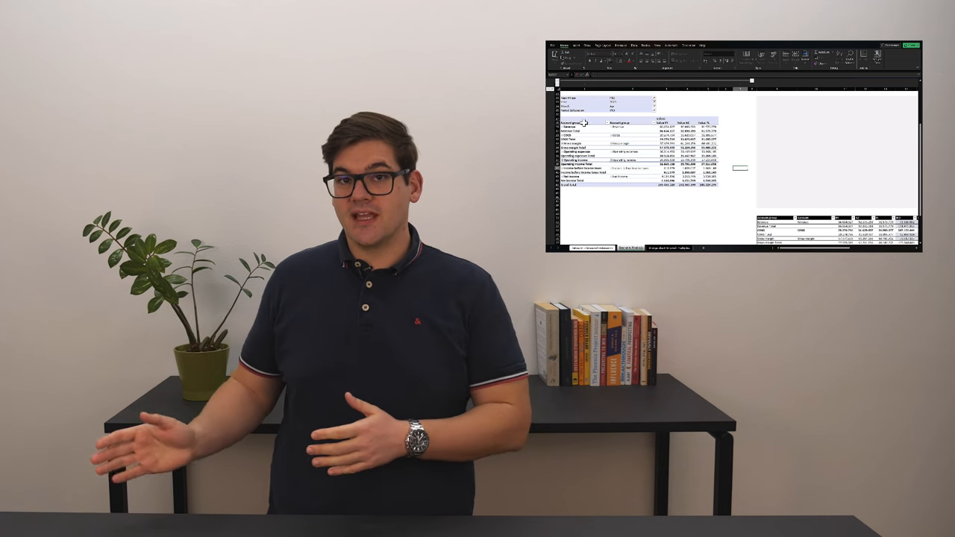
- Build the Zebra BI P&L table comparing AC with PL2 and PL3, plus a comments panel
{"action": "left_click", "coordinate": [586, 122]}
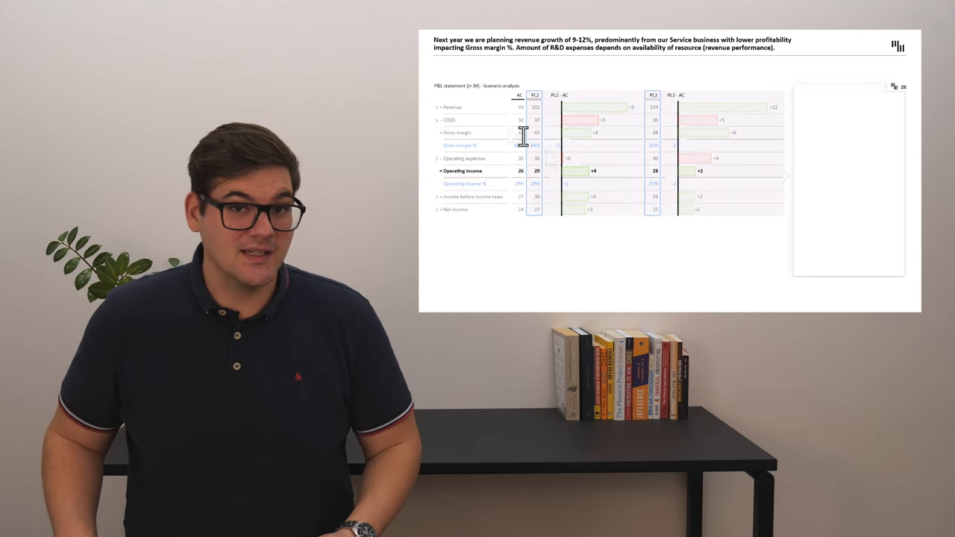
{"action": "left_click", "coordinate": [438, 107]}
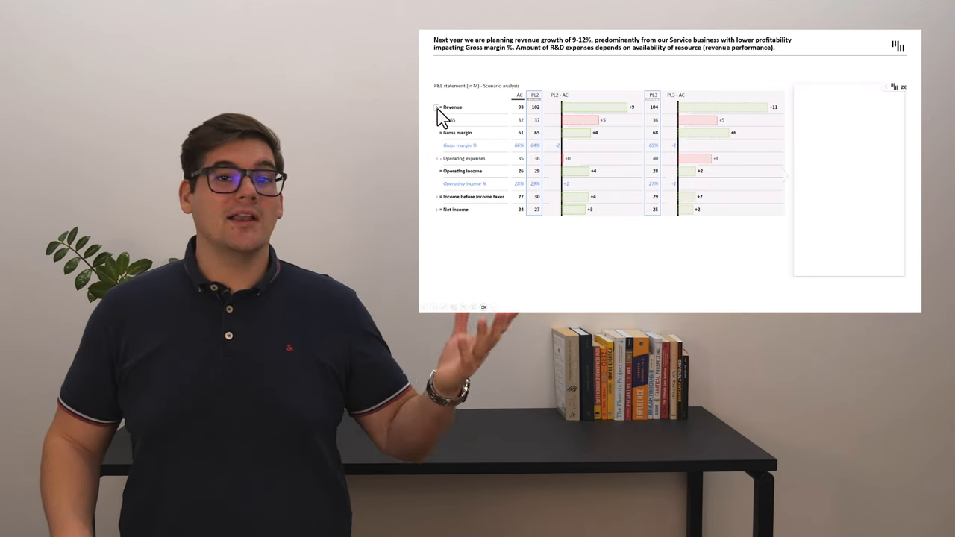
{"action": "left_click", "coordinate": [438, 106]}
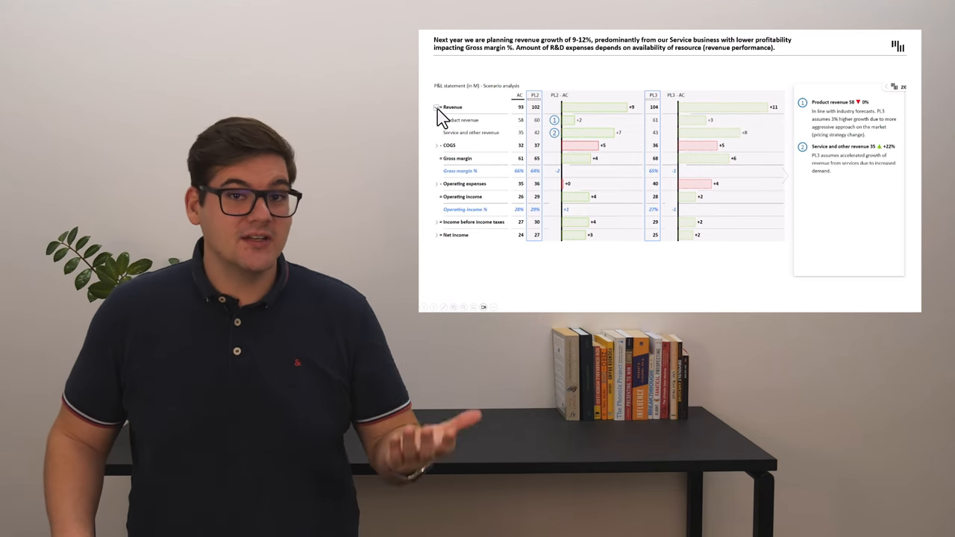
{"action": "left_click", "coordinate": [437, 145]}
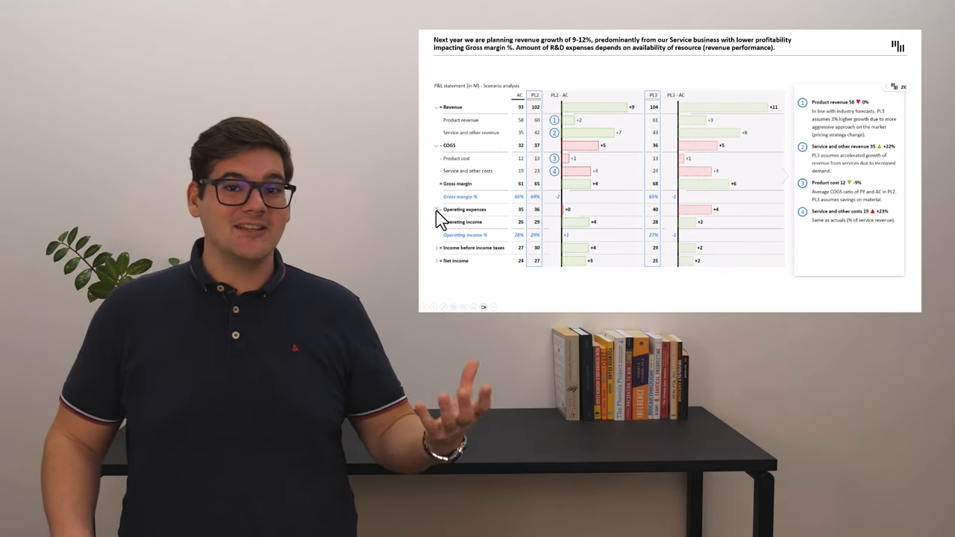
{"action": "left_click", "coordinate": [438, 209]}
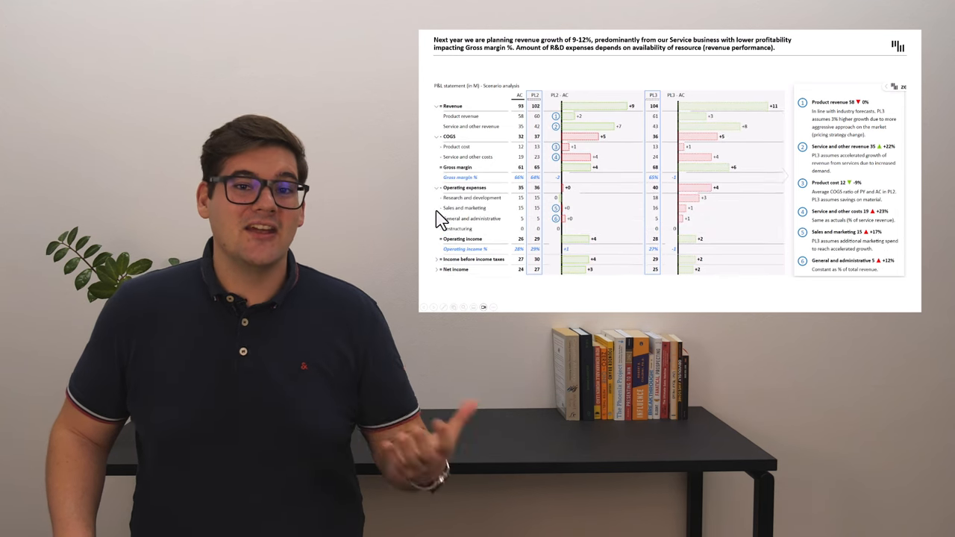
{"action": "mouse_move", "coordinate": [439, 112]}
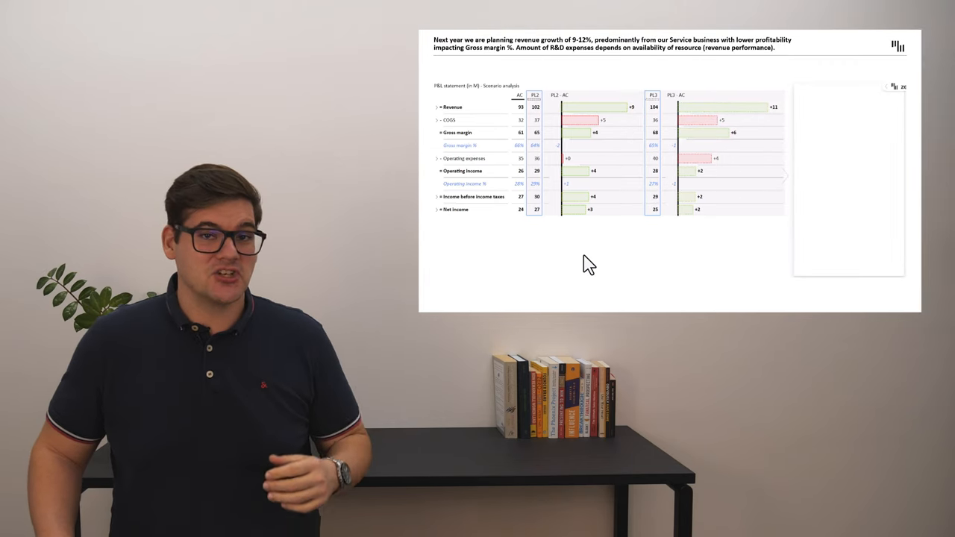
{"action": "mouse_move", "coordinate": [447, 119]}
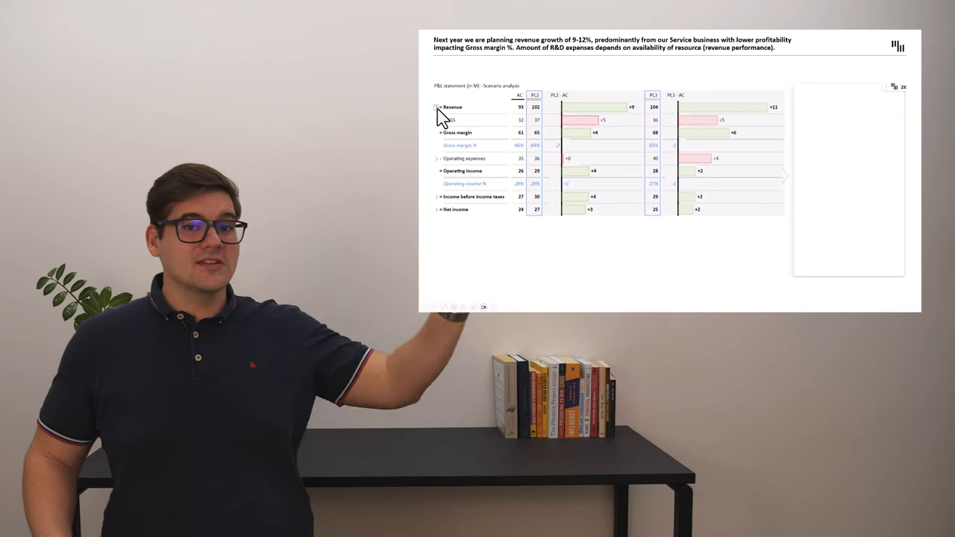
- Expand Revenue, COGS and Operating expenses, then collapse Revenue again
{"action": "left_click", "coordinate": [437, 107]}
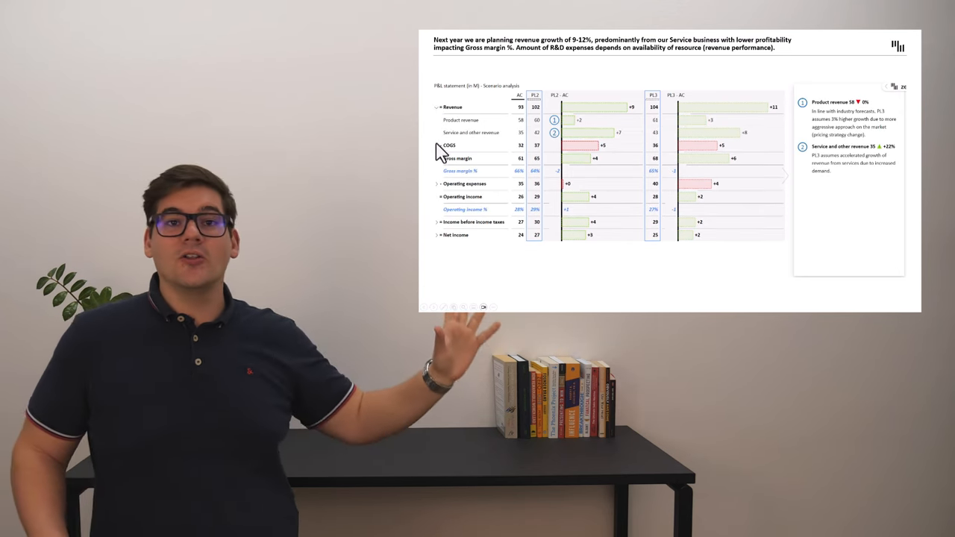
{"action": "left_click", "coordinate": [437, 145]}
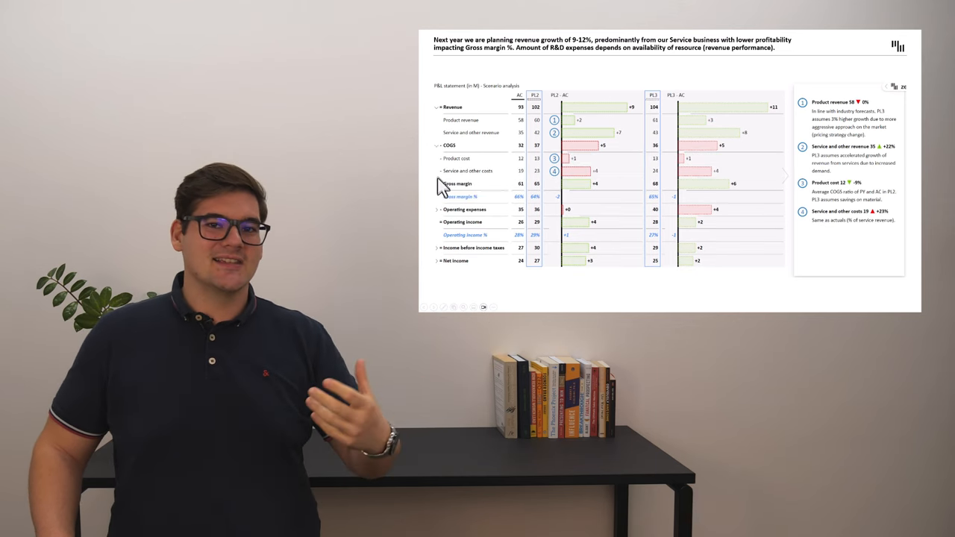
{"action": "left_click", "coordinate": [437, 209]}
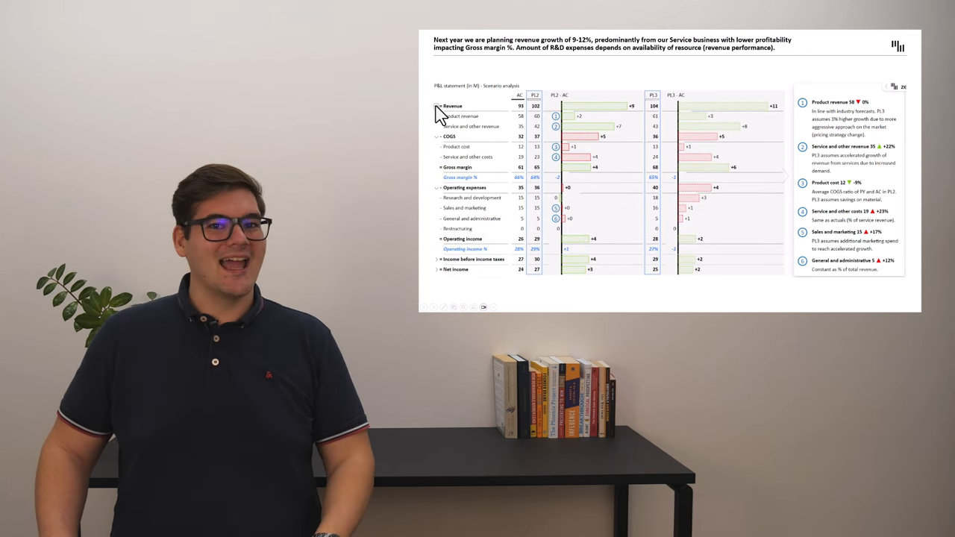
{"action": "left_click", "coordinate": [438, 106]}
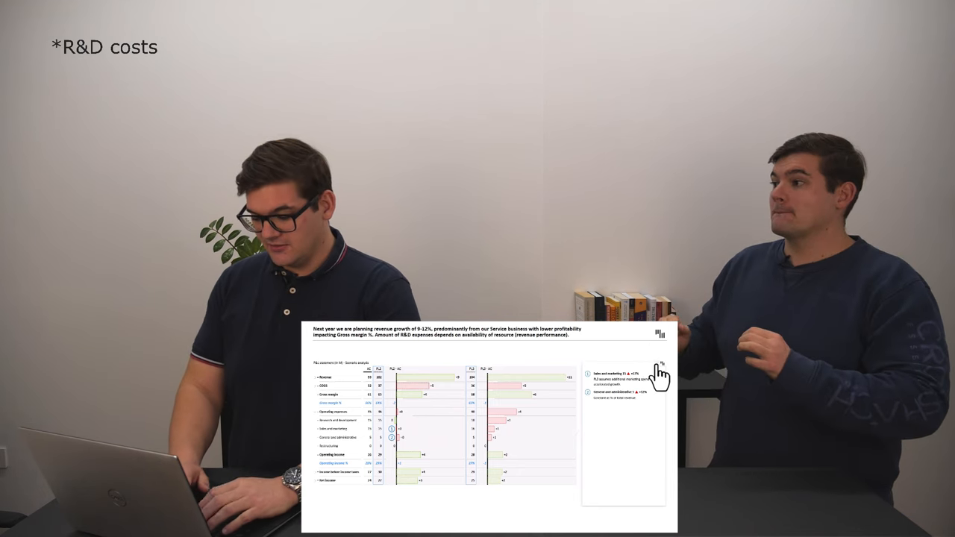
- Open the Zebra BI table's underlying data sheet to edit the R&D comment
{"action": "left_click", "coordinate": [659, 372]}
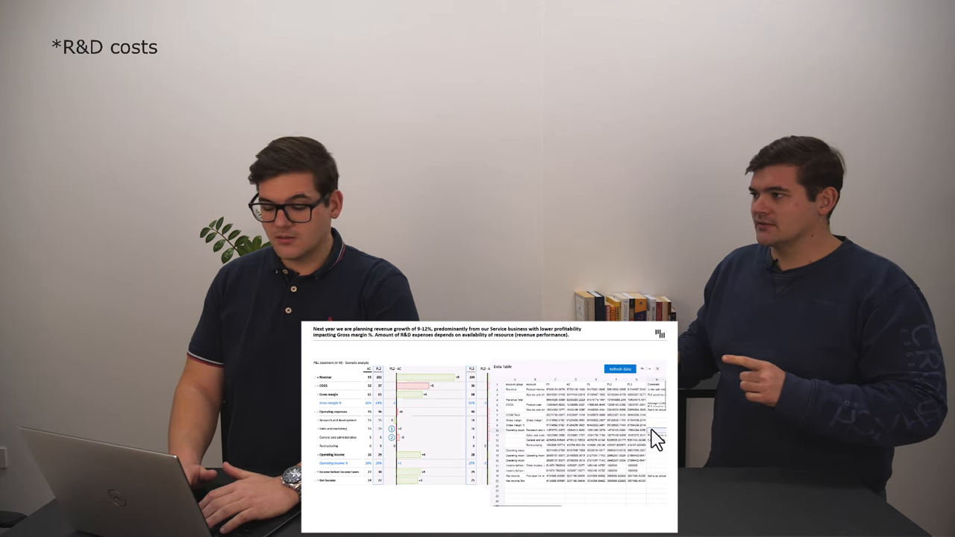
{"action": "mouse_move", "coordinate": [662, 379]}
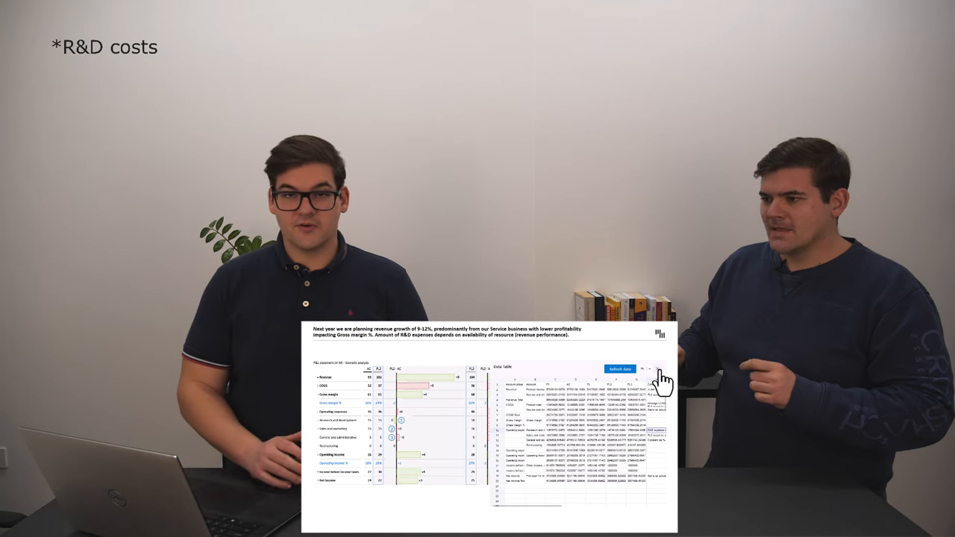